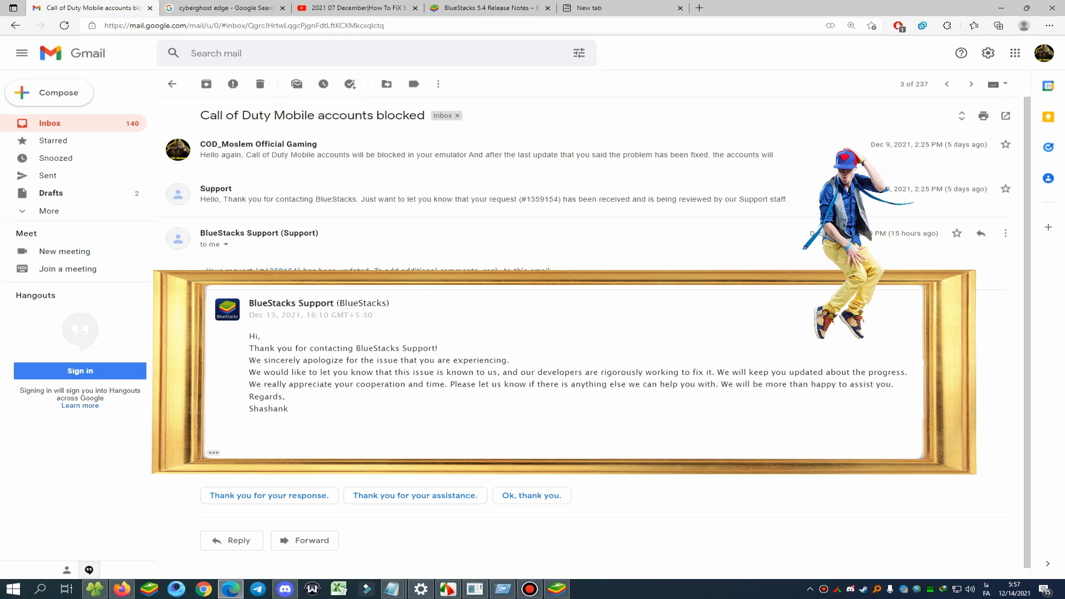
- Move from the BlueStacks support reply to the YouTube fix video's pinned comment warning against Bluestacks
left_click(222, 8)
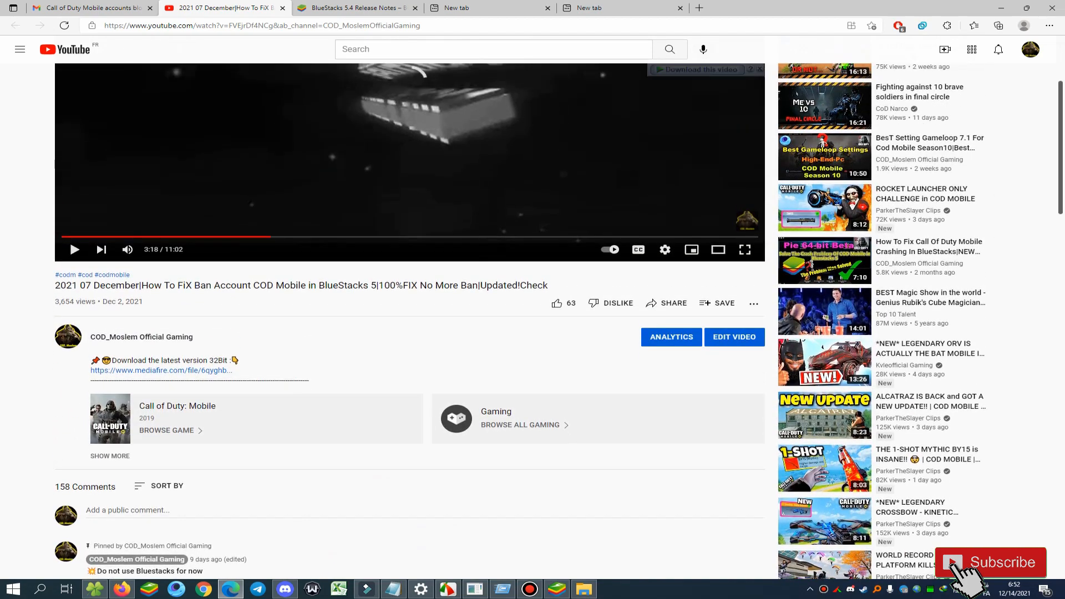
scroll("down", 3)
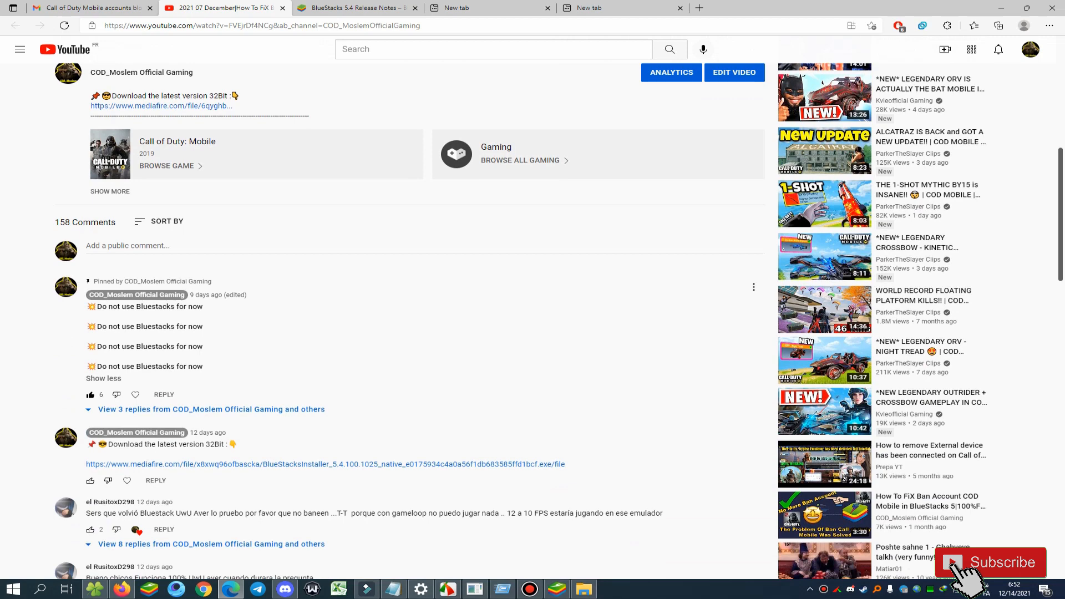